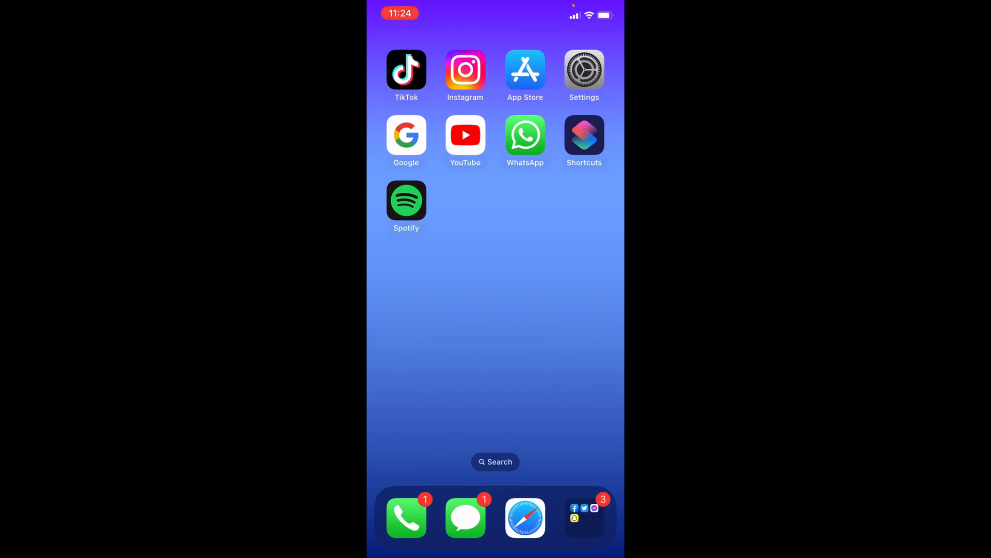
- Launch Spotify from the Home Screen and go to Settings > Playback
left_click(406, 200)
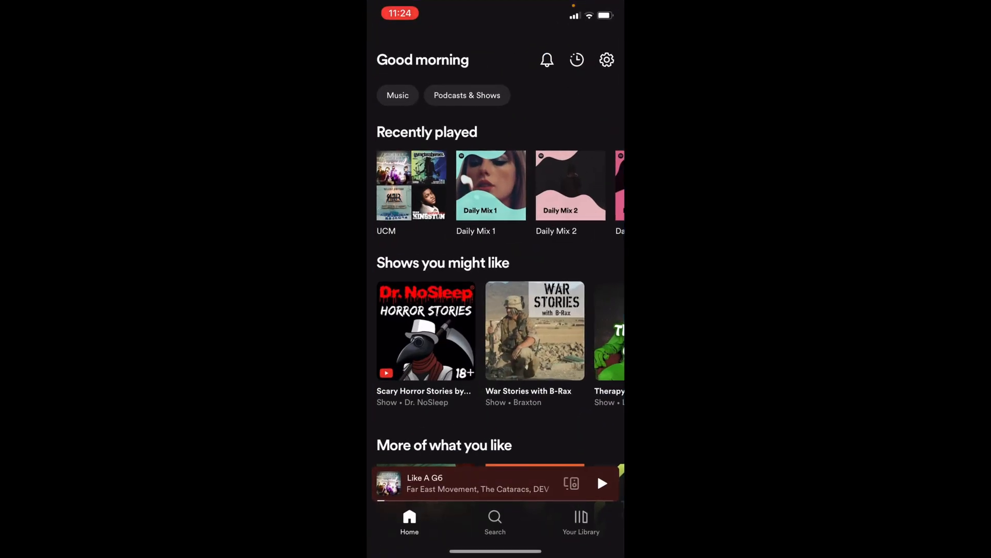
left_click(606, 59)
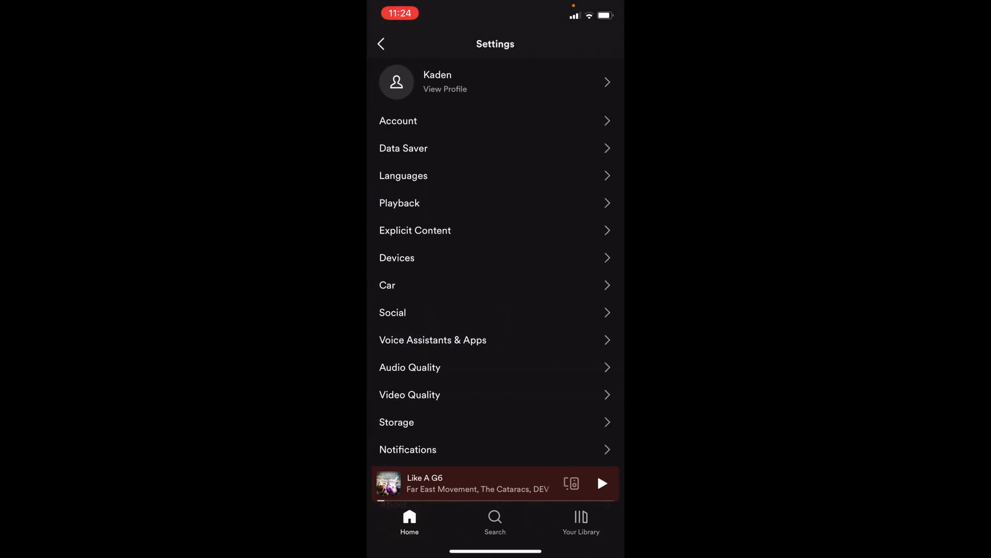
left_click(399, 203)
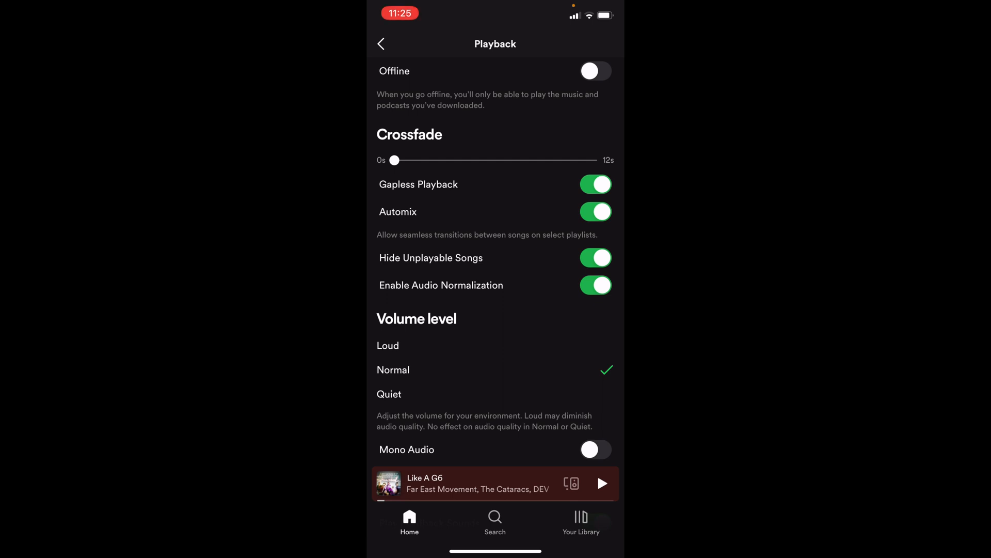
- Toggle the Autoplay 'On this device' switch under Playback settings
scroll("down", 3)
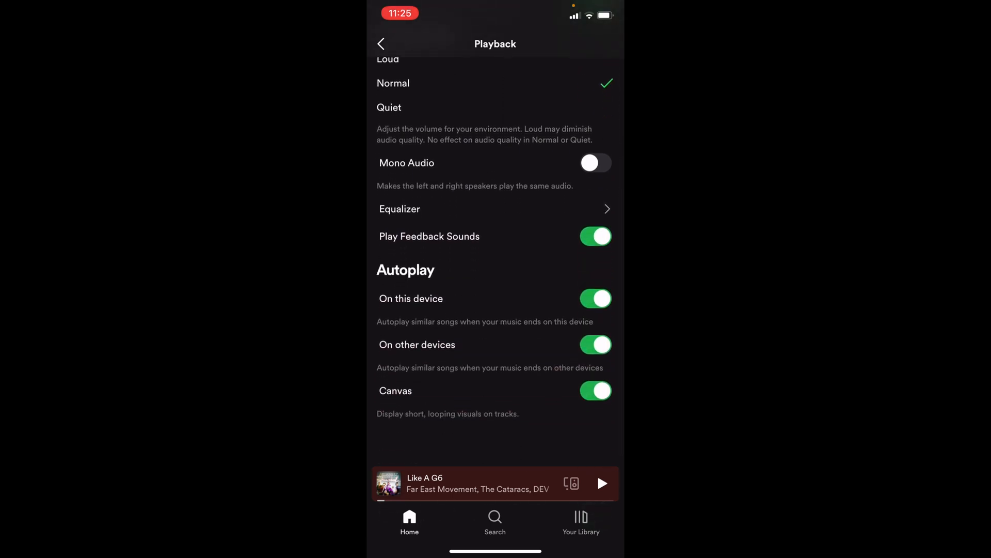
left_click(594, 298)
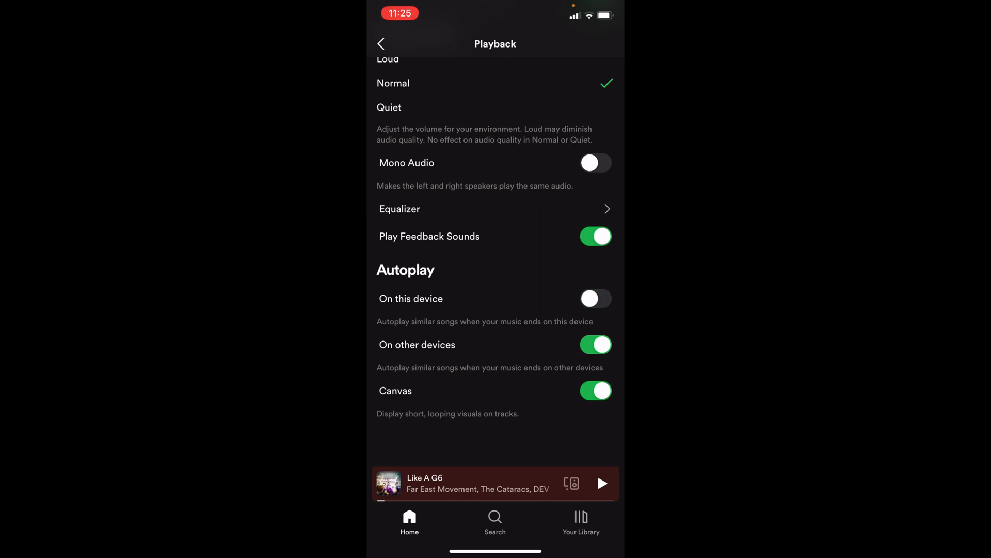
left_click(594, 298)
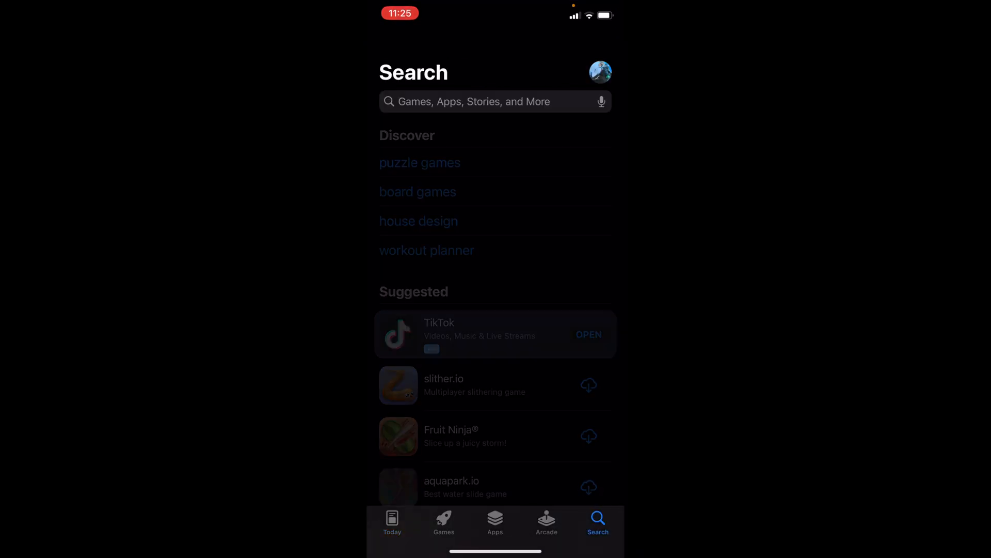
- Search the App Store for 'spot' and pick the spotify suggestion to check for an update
type("spot")
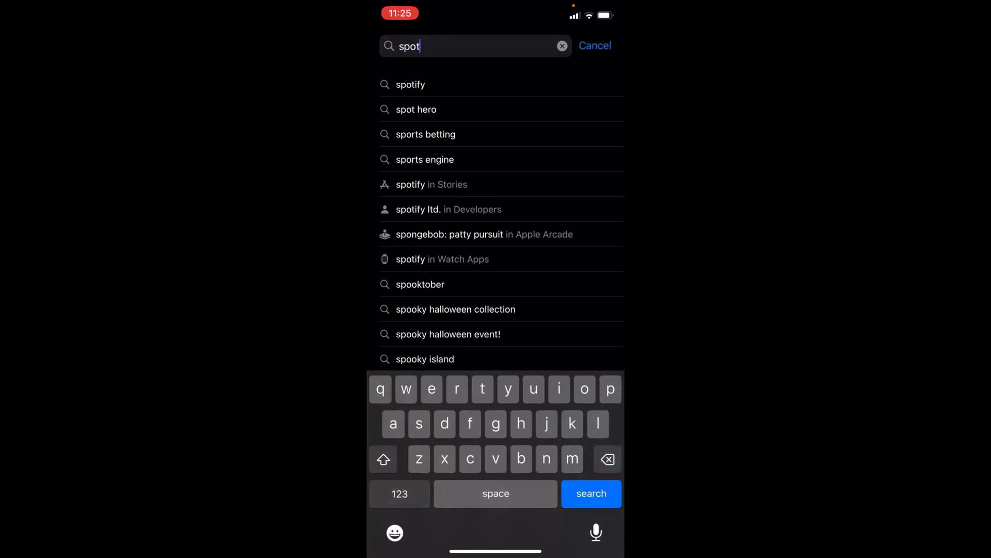
left_click(411, 84)
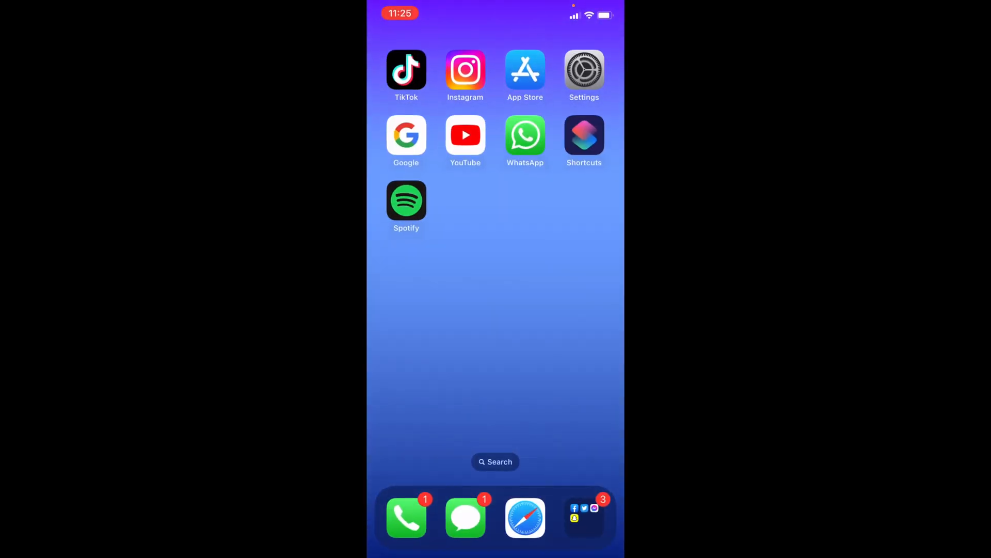
- Go to Settings > General > iPhone Storage
left_click(582, 70)
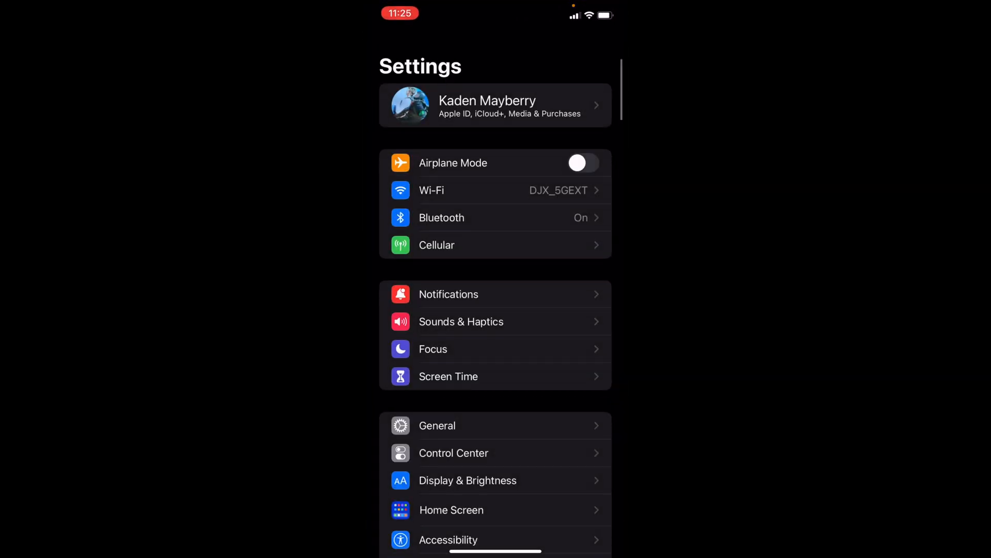
left_click(437, 425)
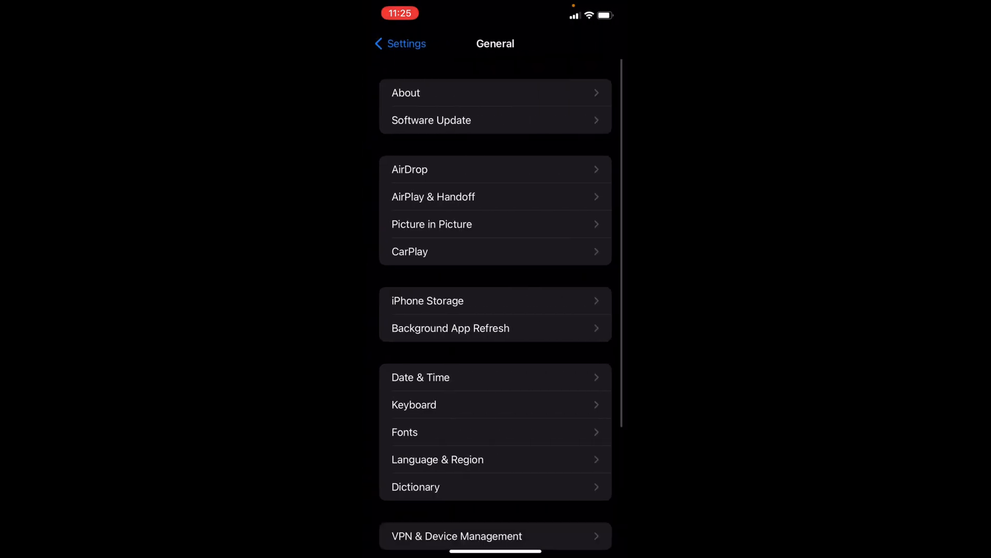
left_click(428, 301)
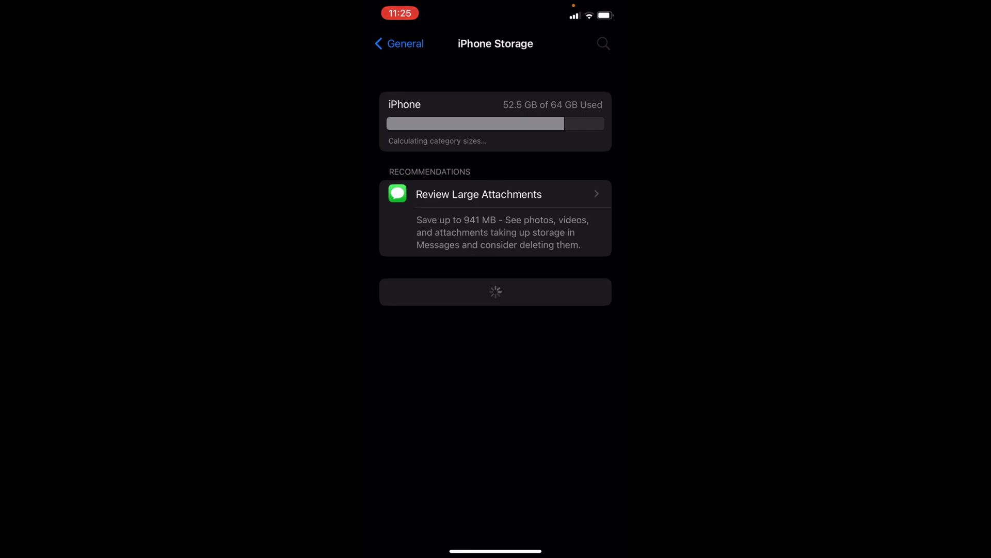
- Search the app list for 'Sp' and open Spotify's storage details page
scroll("down", 3)
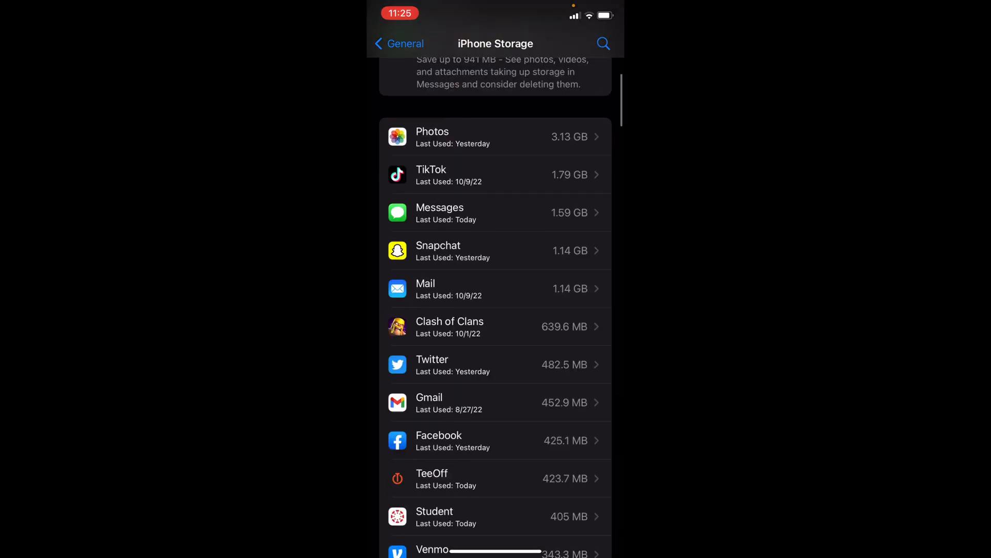
left_click(603, 43)
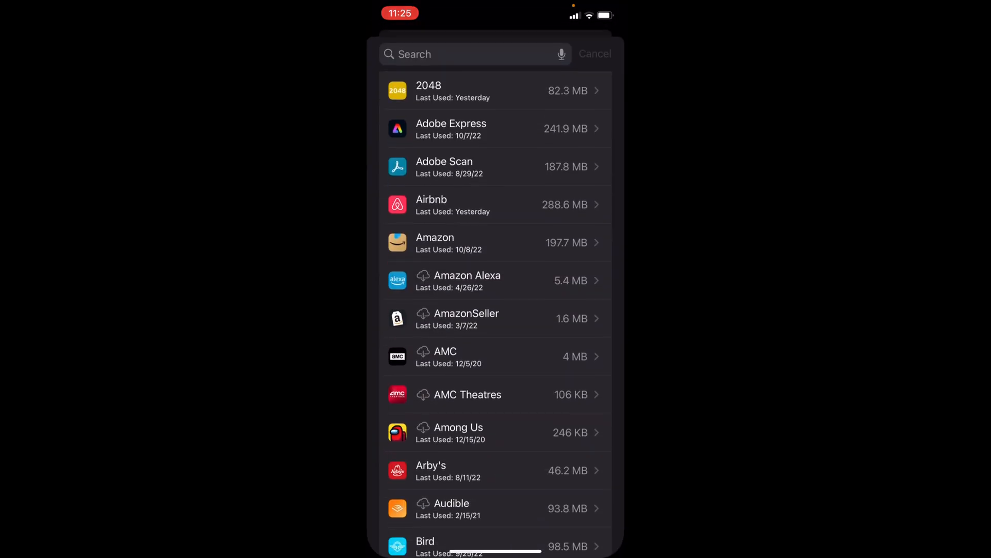
type("Sp")
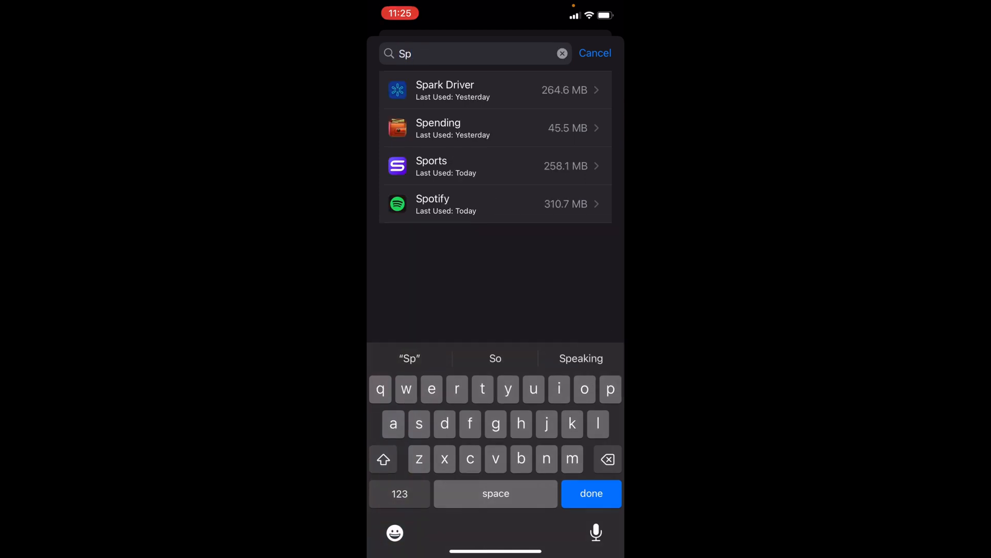
left_click(495, 204)
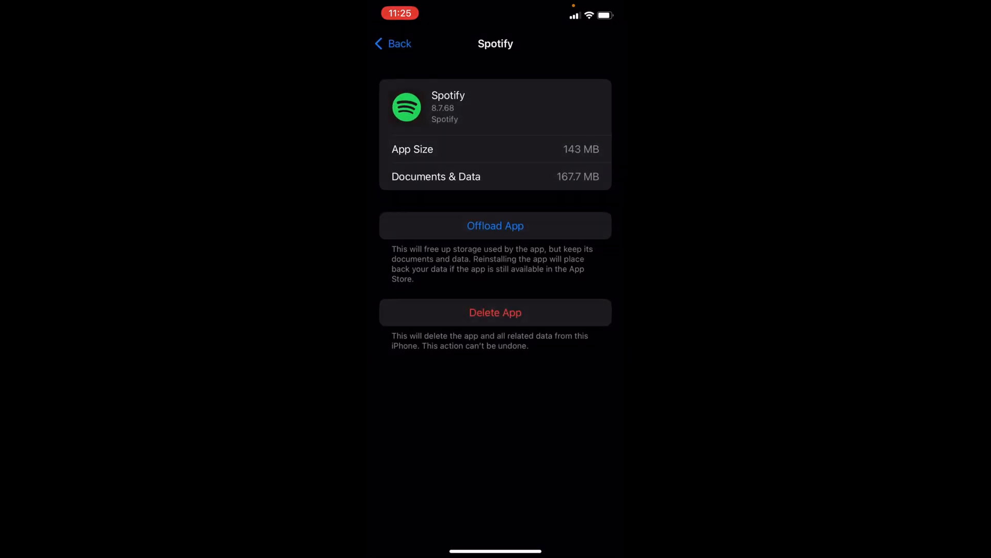